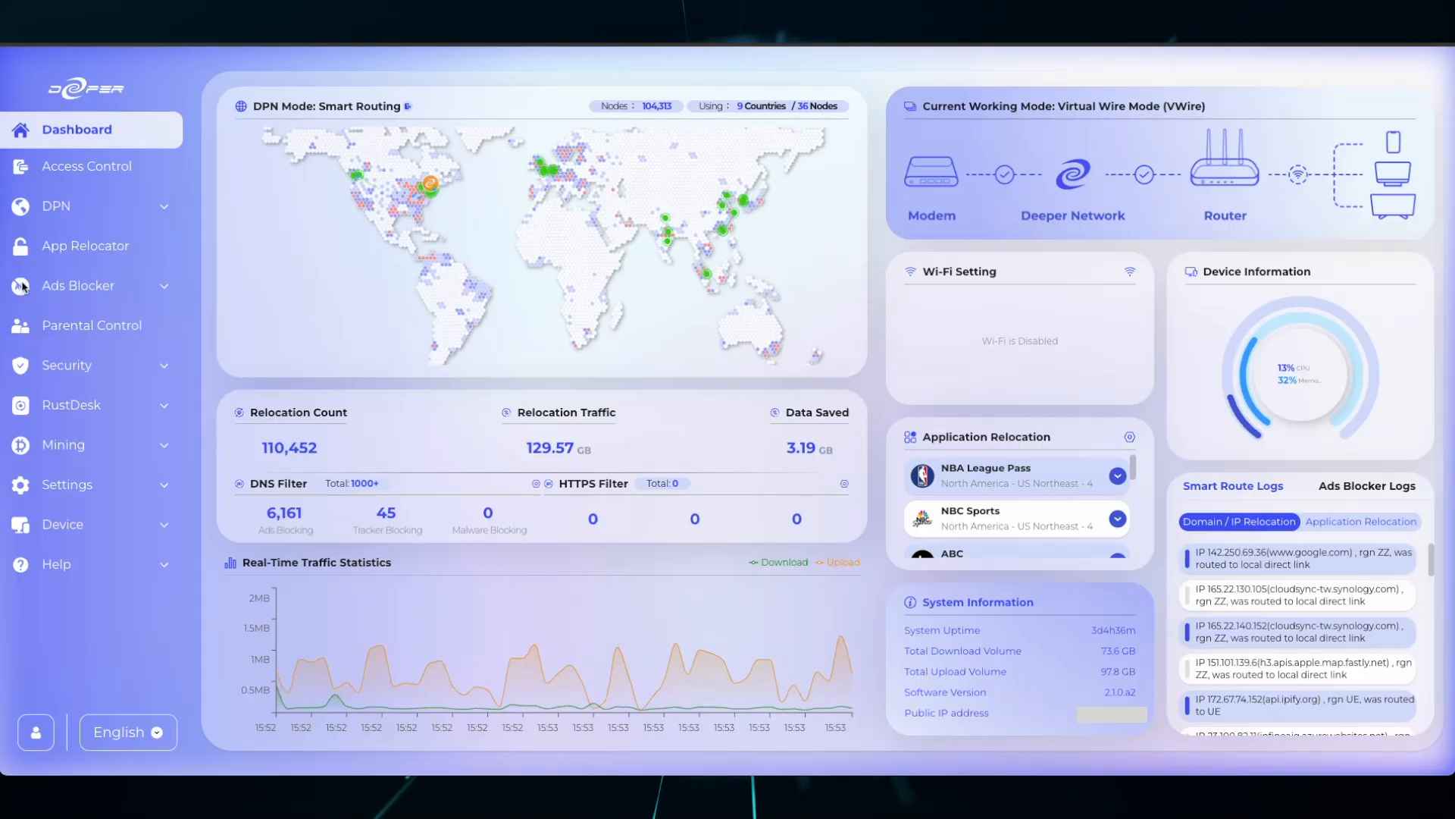
Expand the DPN sidebar group and open its Mode page showing Smart Routing
{"action": "left_click", "coordinate": [56, 205]}
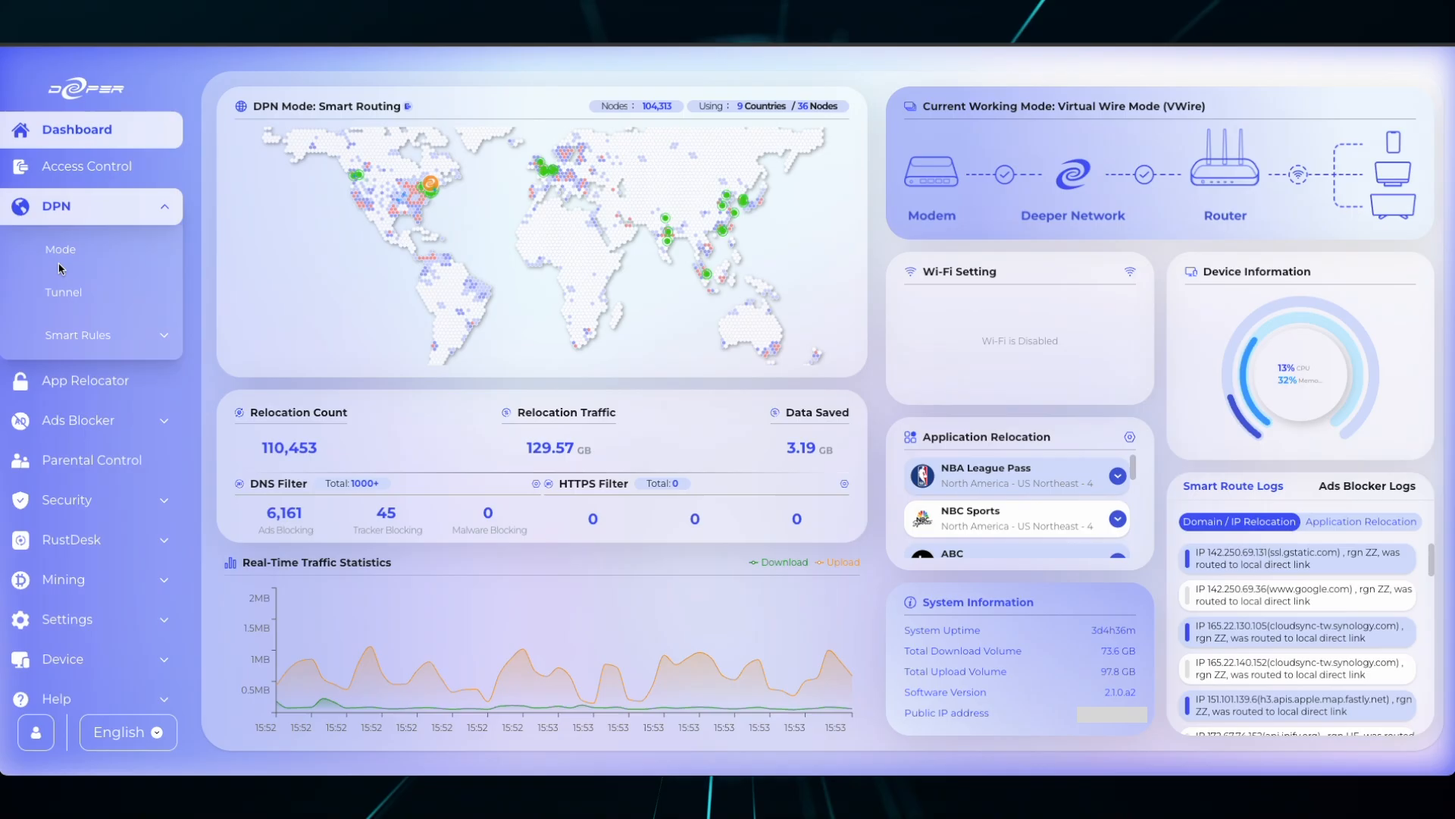
{"action": "left_click", "coordinate": [61, 249]}
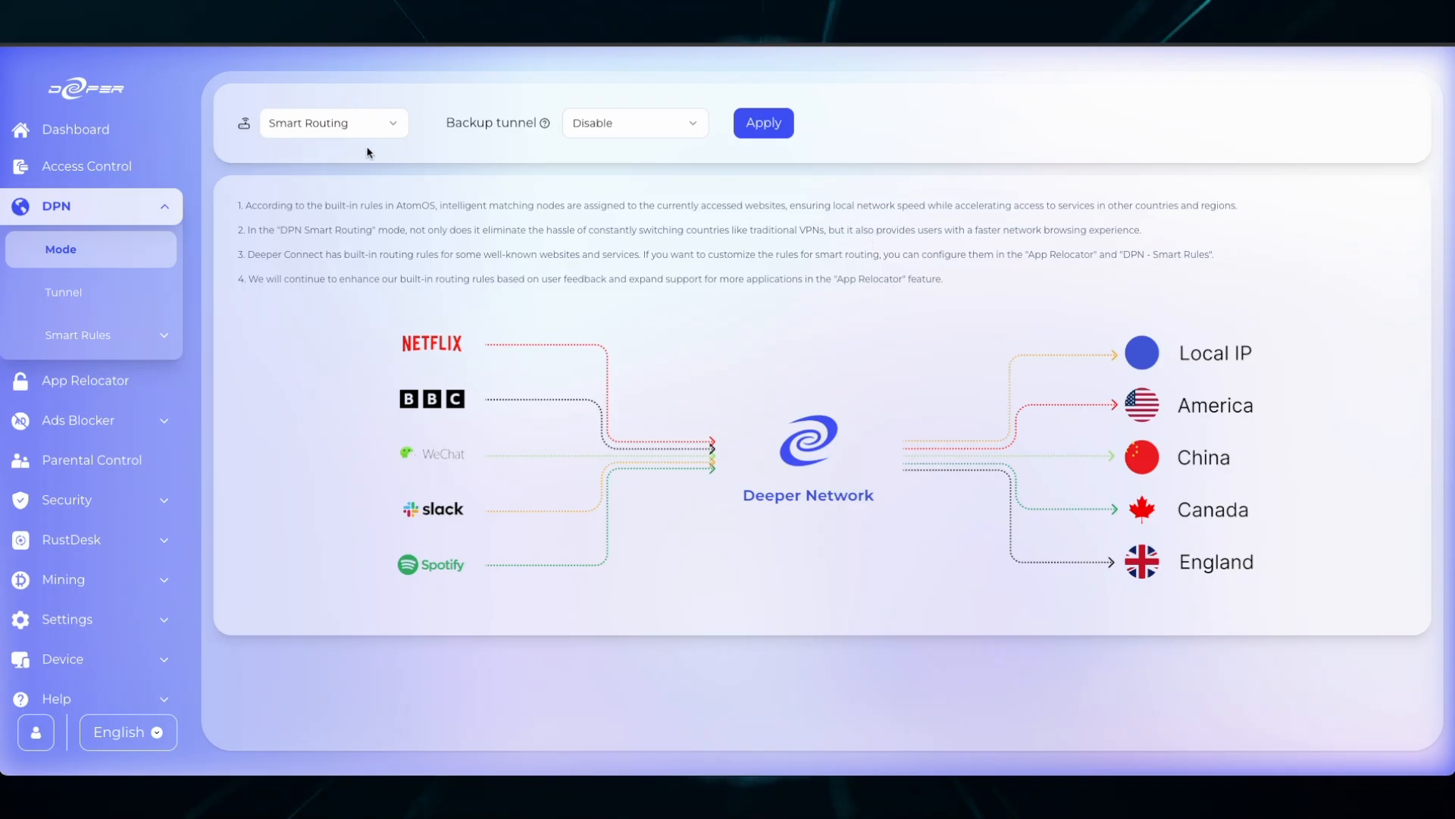
Apply Full Routing with Kill Switch on via US Northeast and confirm the Tip dialog
{"action": "left_click", "coordinate": [332, 123]}
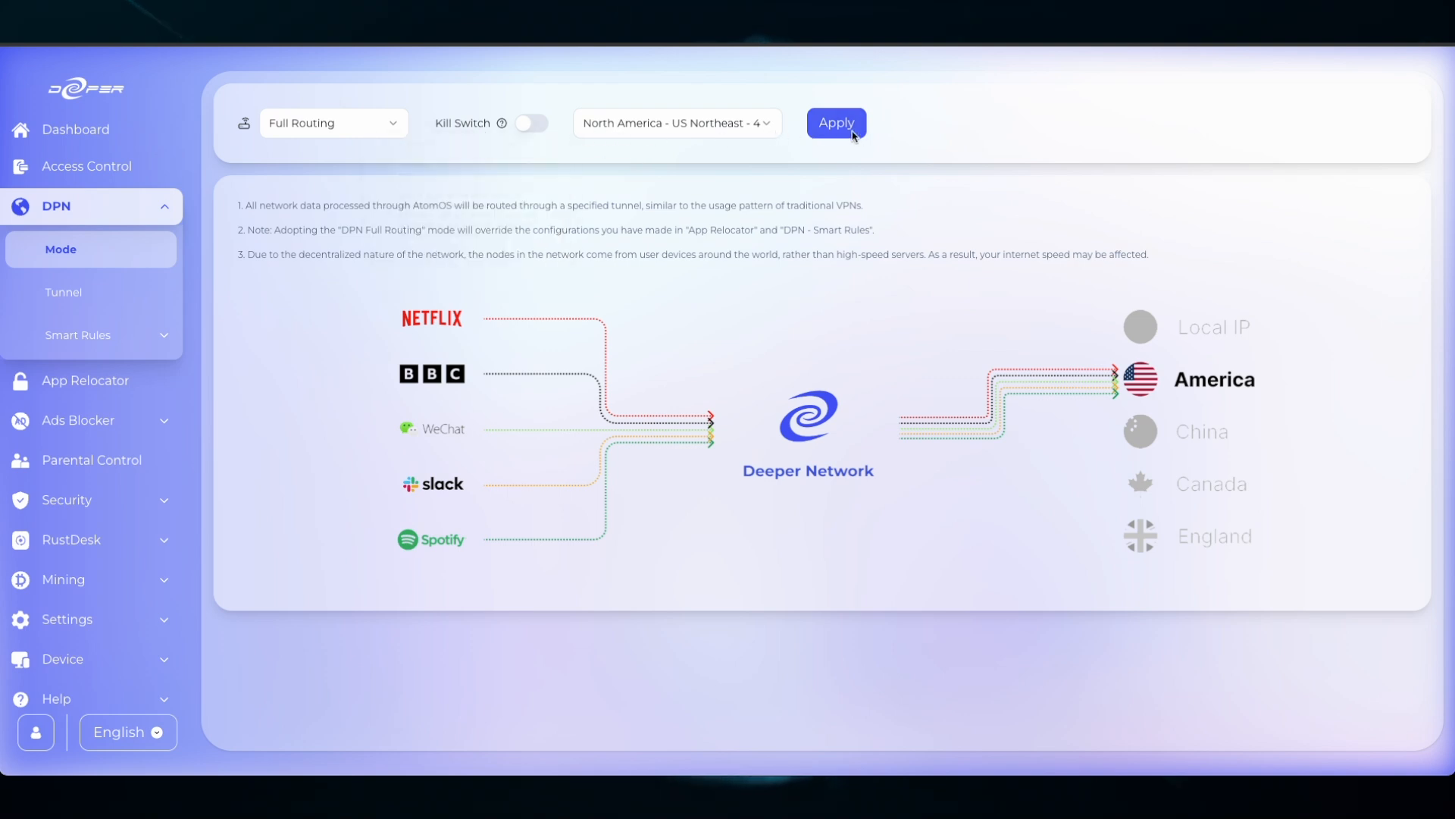
{"action": "left_click", "coordinate": [531, 123]}
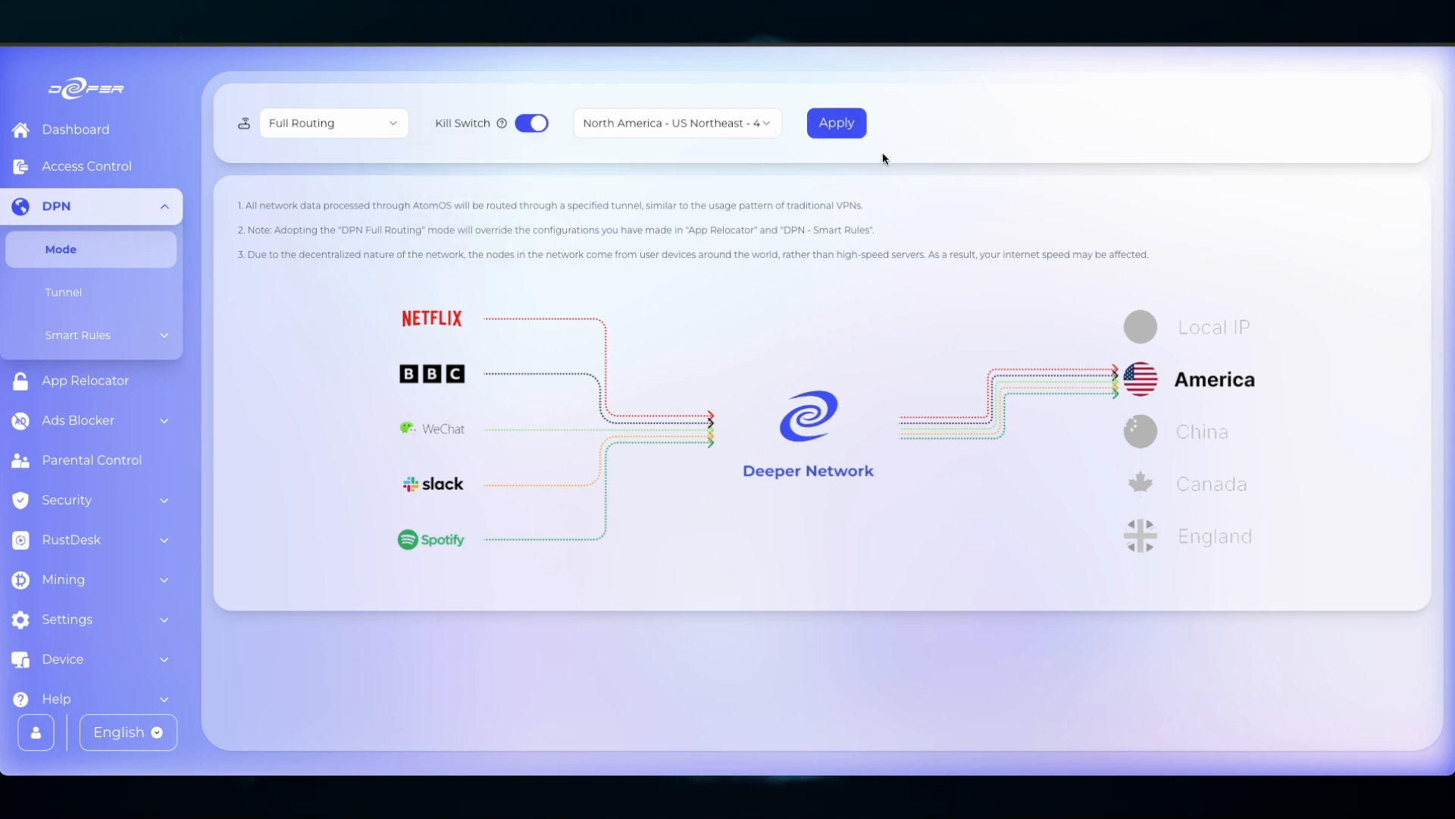
{"action": "left_click", "coordinate": [834, 123]}
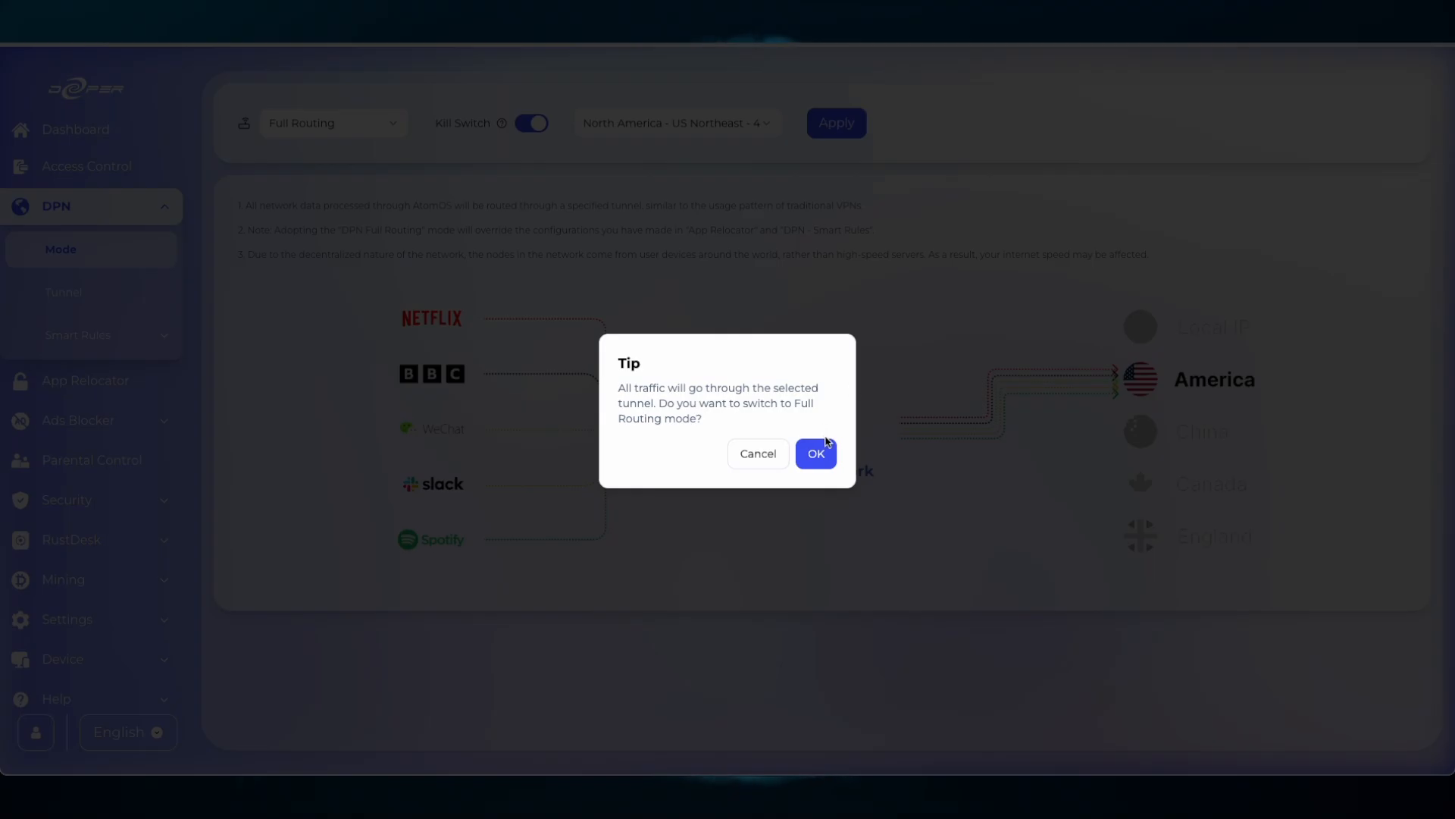
{"action": "left_click", "coordinate": [814, 453]}
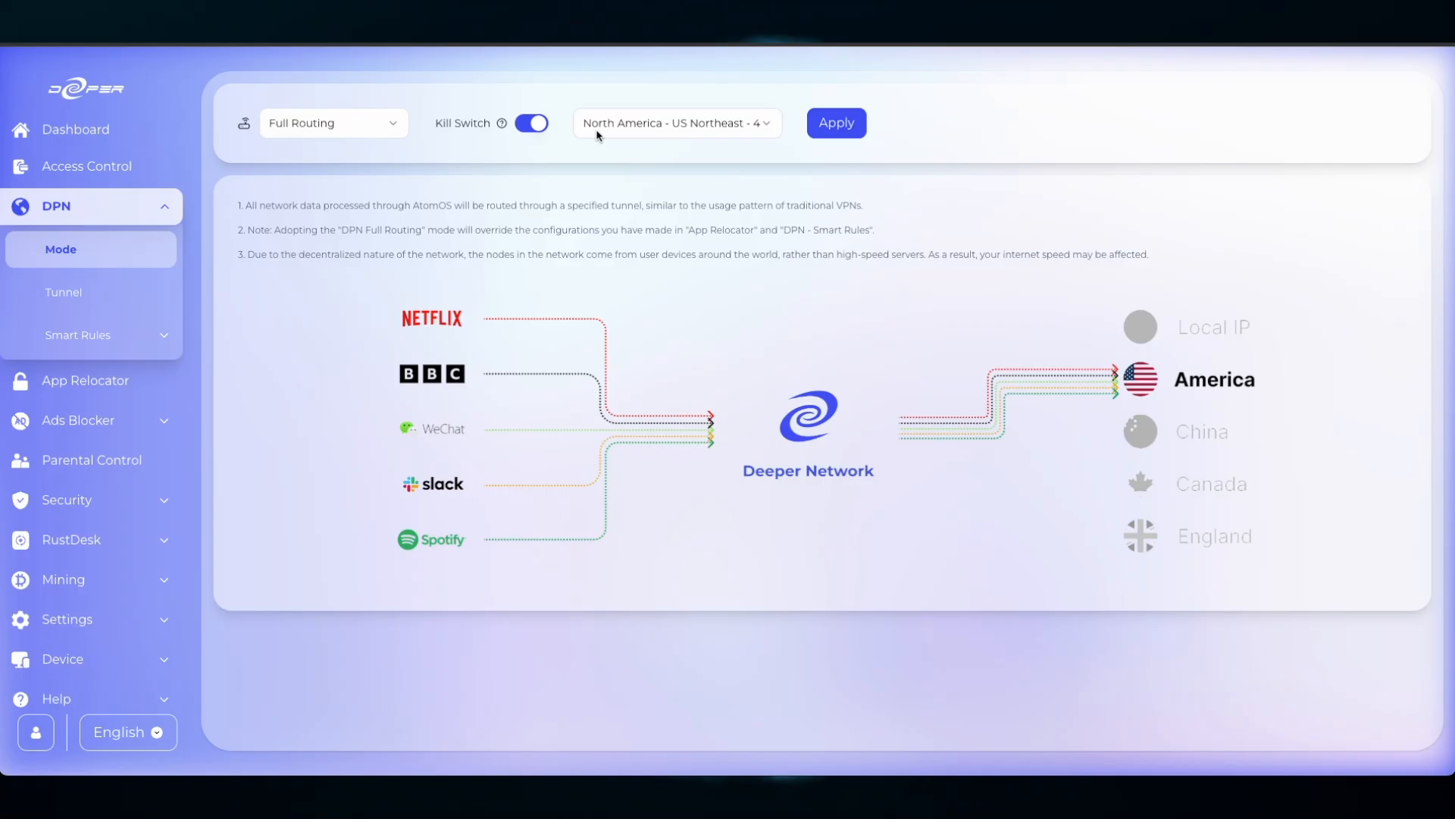
{"action": "mouse_move", "coordinate": [146, 298]}
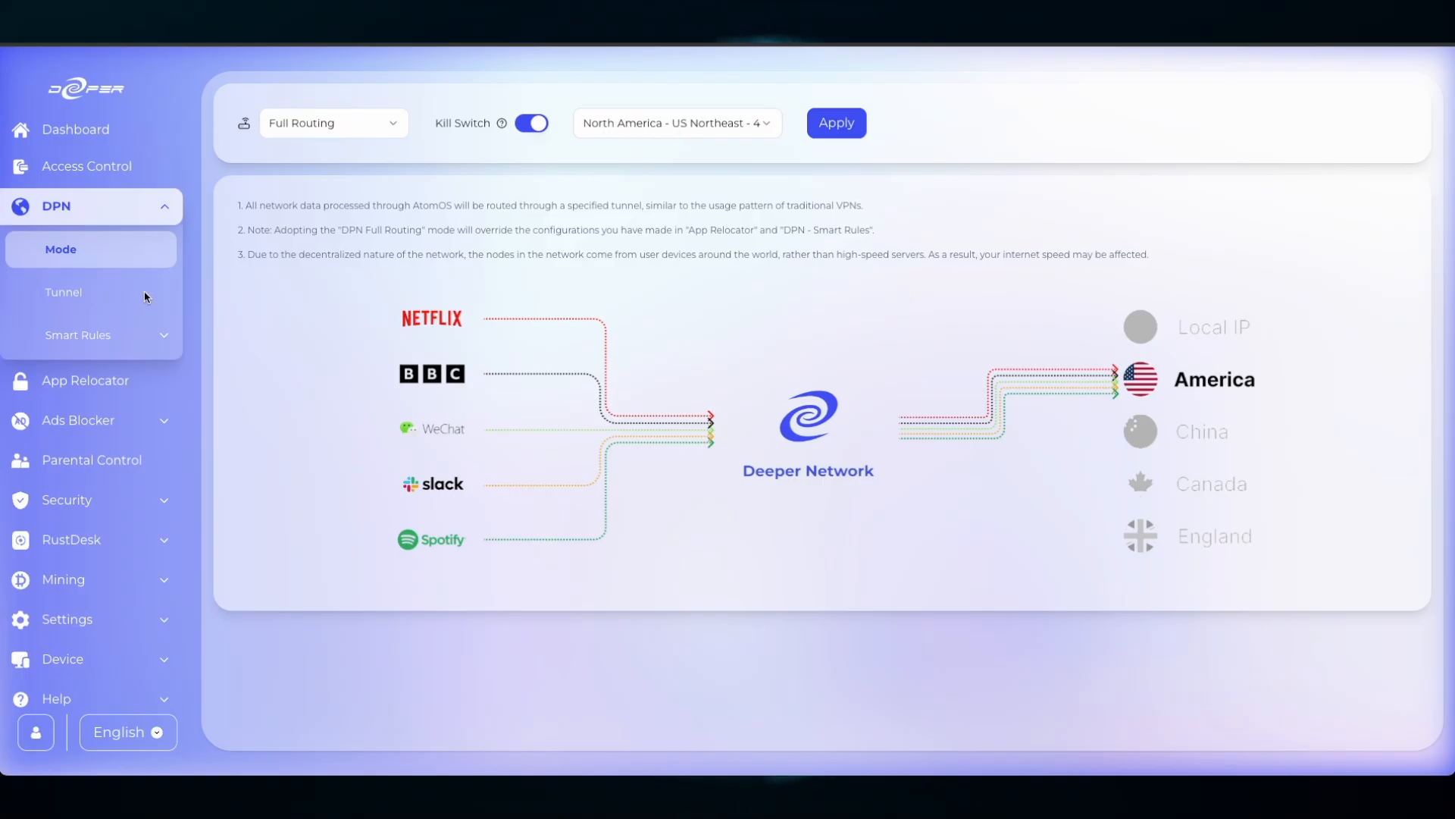
Open the DPN Tunnel list and check the US Northeast tunnel entry
{"action": "left_click", "coordinate": [64, 293]}
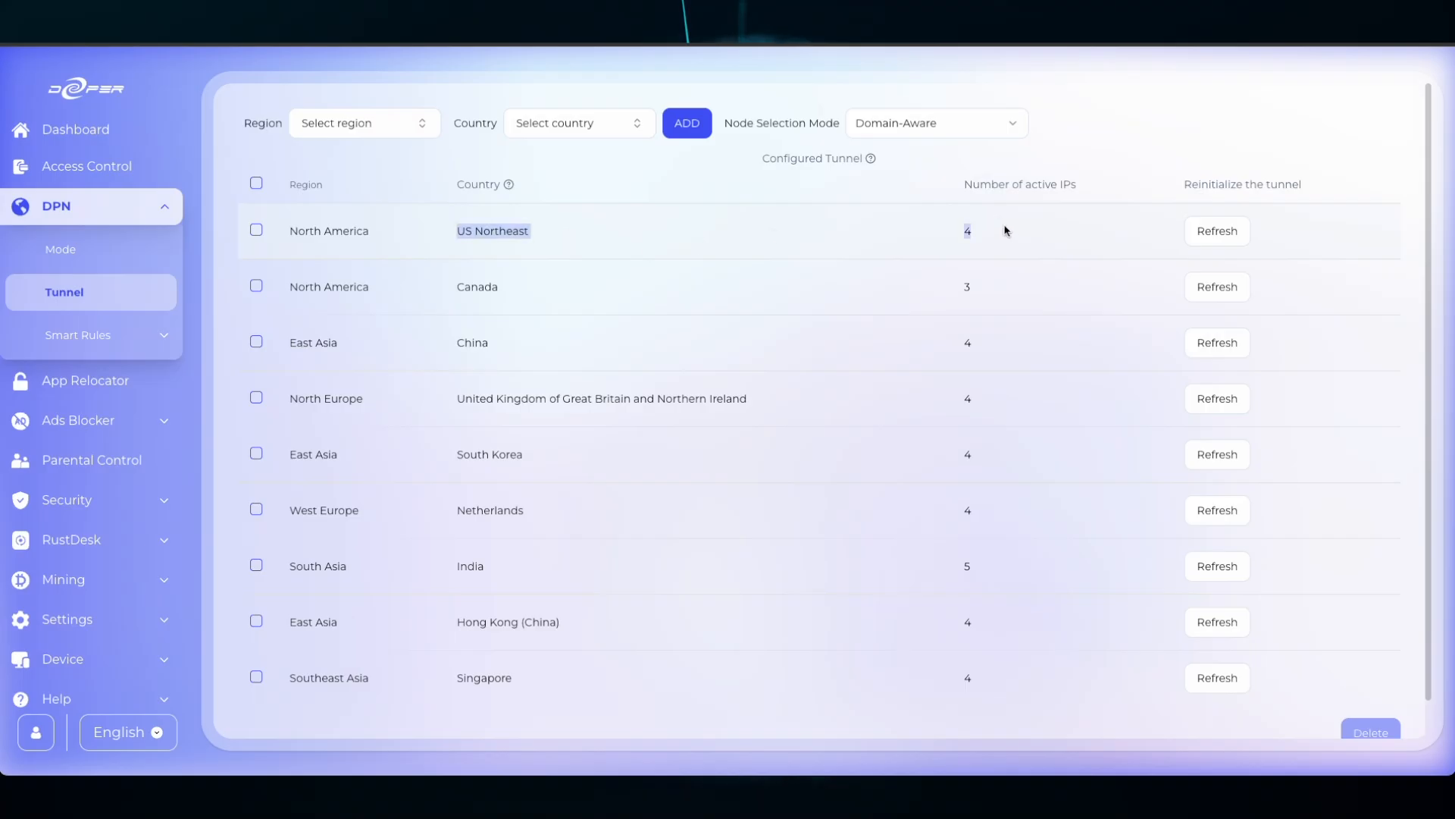
{"action": "mouse_move", "coordinate": [994, 243]}
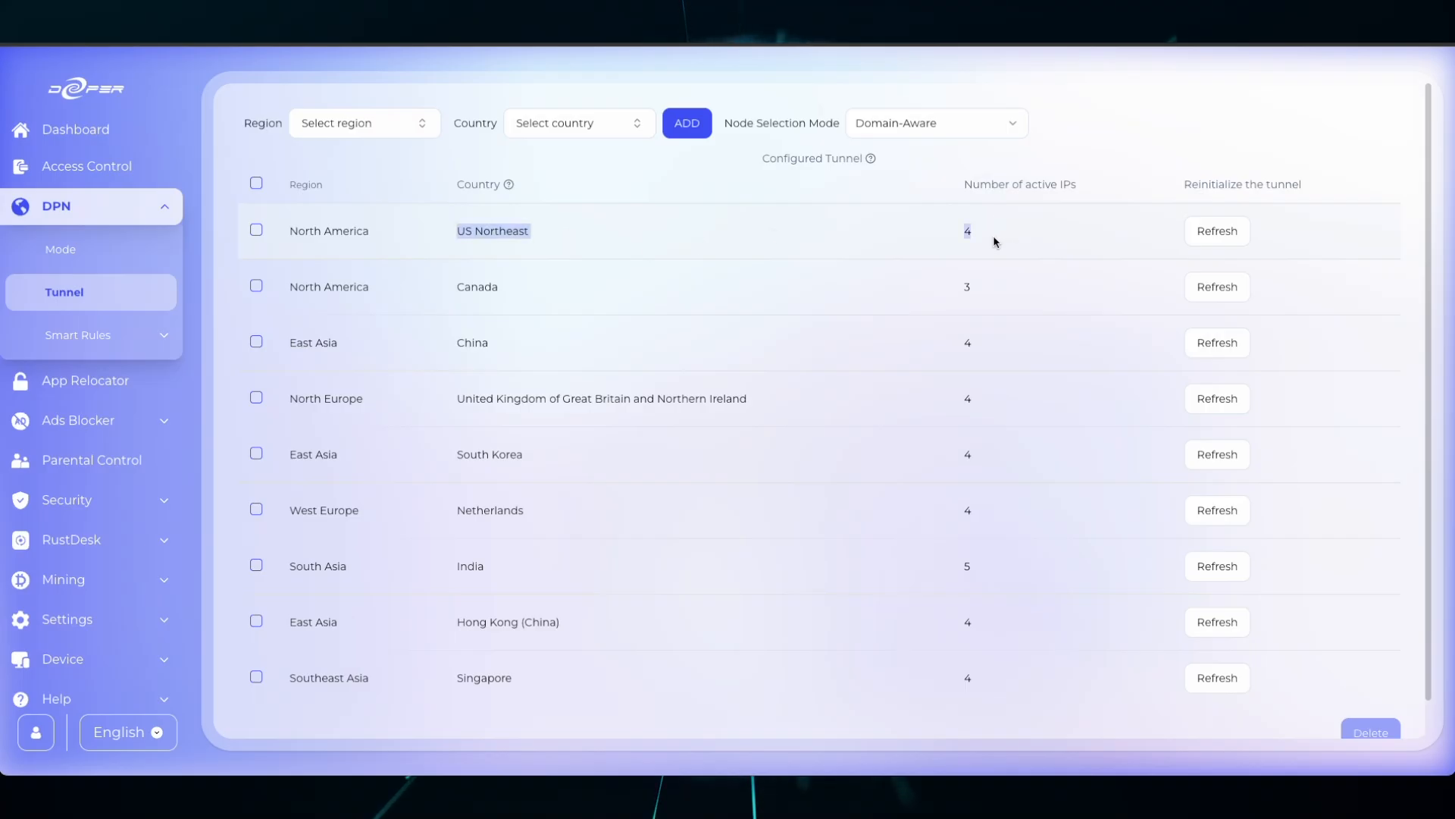
{"action": "mouse_move", "coordinate": [980, 238]}
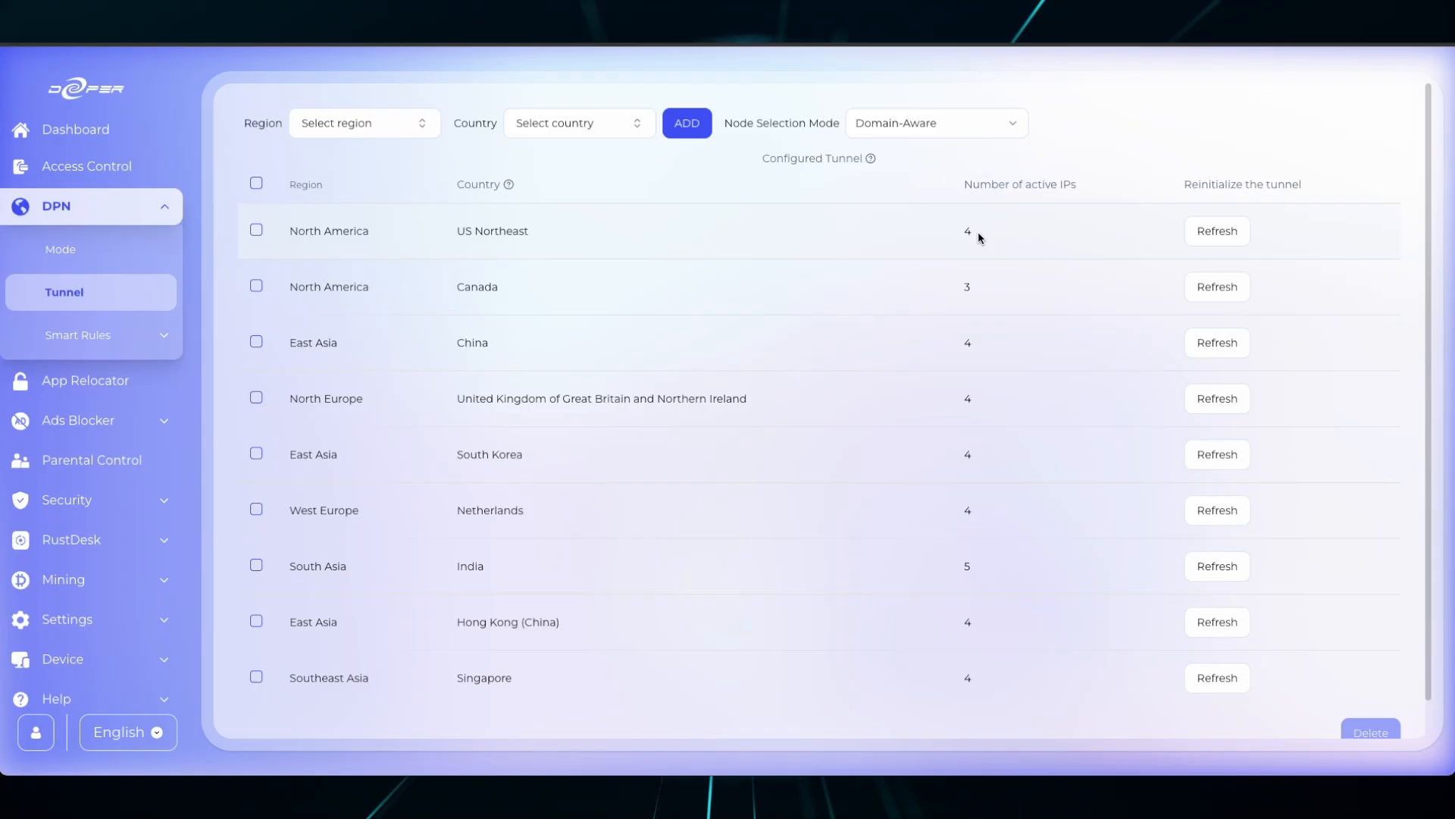
{"action": "left_click", "coordinate": [1217, 230]}
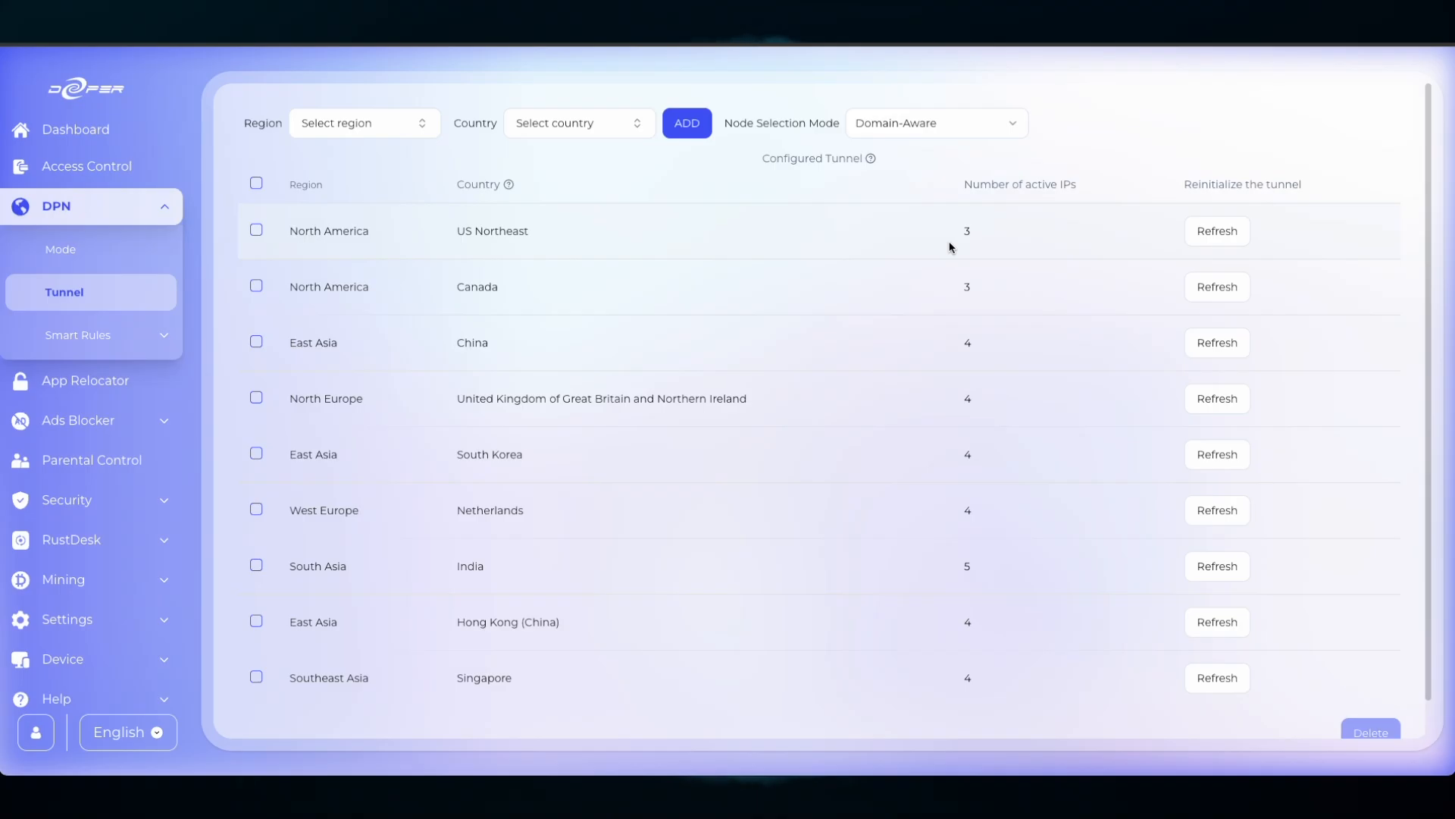
{"action": "mouse_move", "coordinate": [706, 216]}
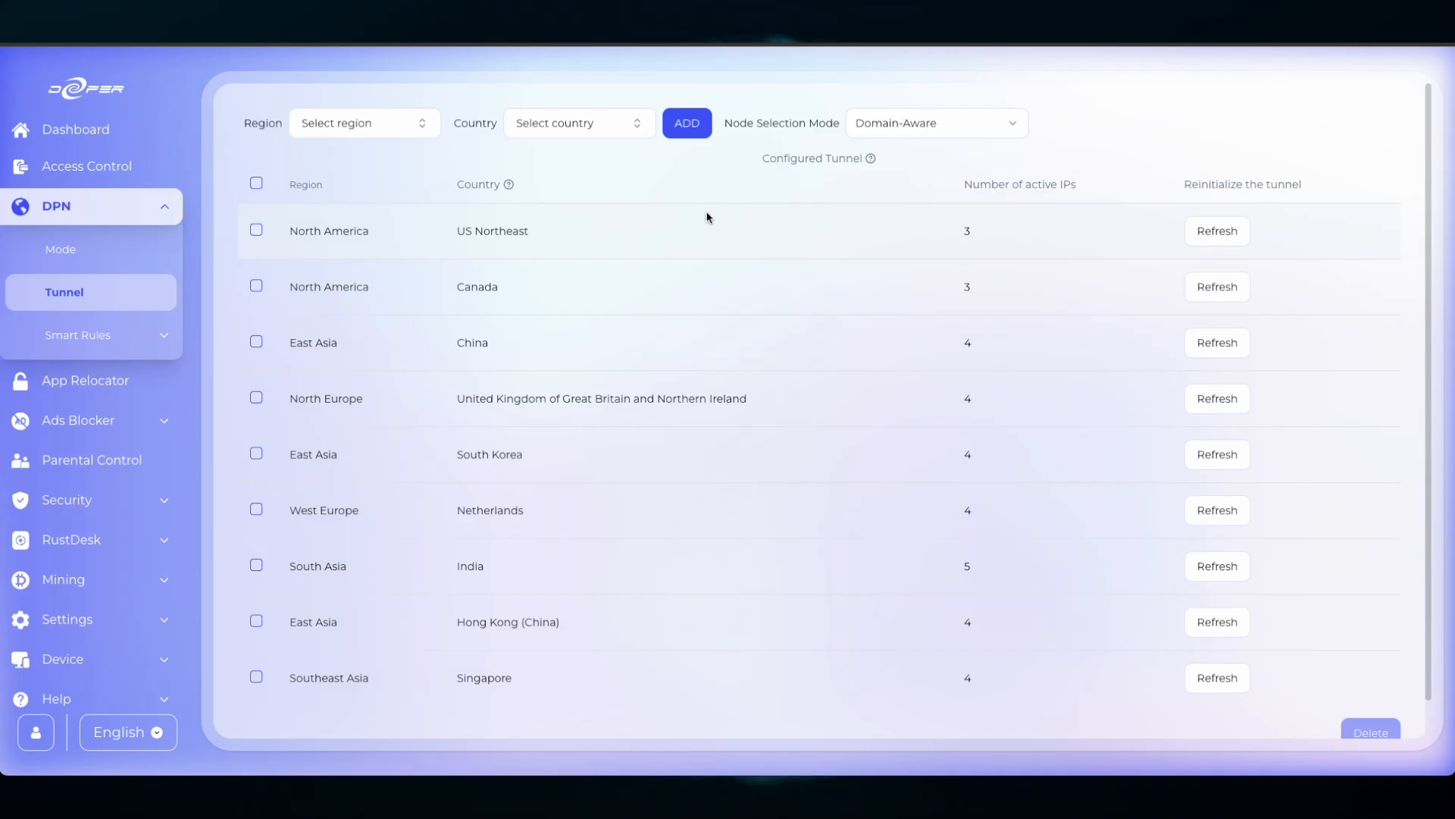
Go back to the DPN Mode page confirming Full Routing with Kill Switch on
{"action": "left_click", "coordinate": [61, 249]}
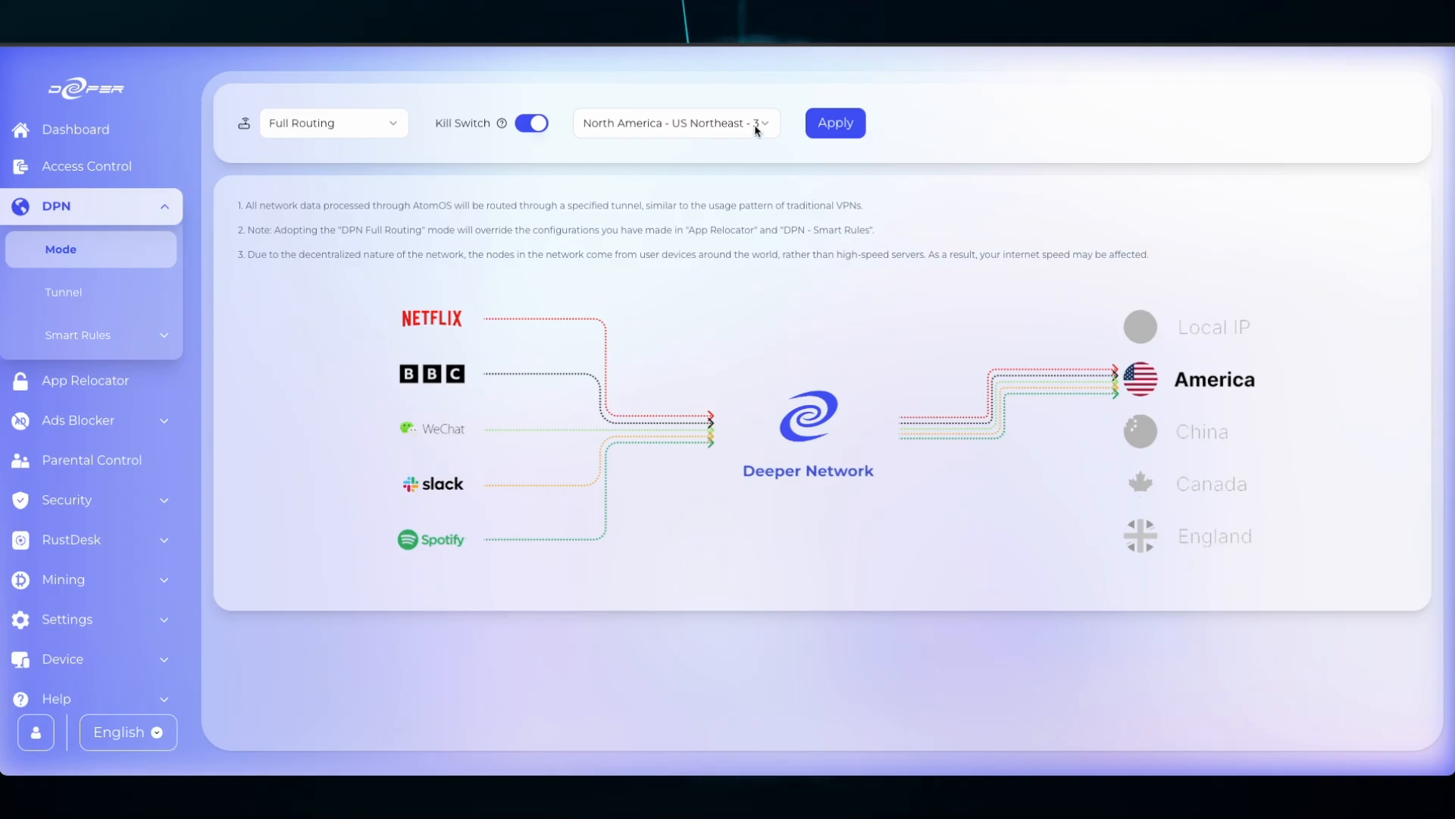
{"action": "mouse_move", "coordinate": [826, 594]}
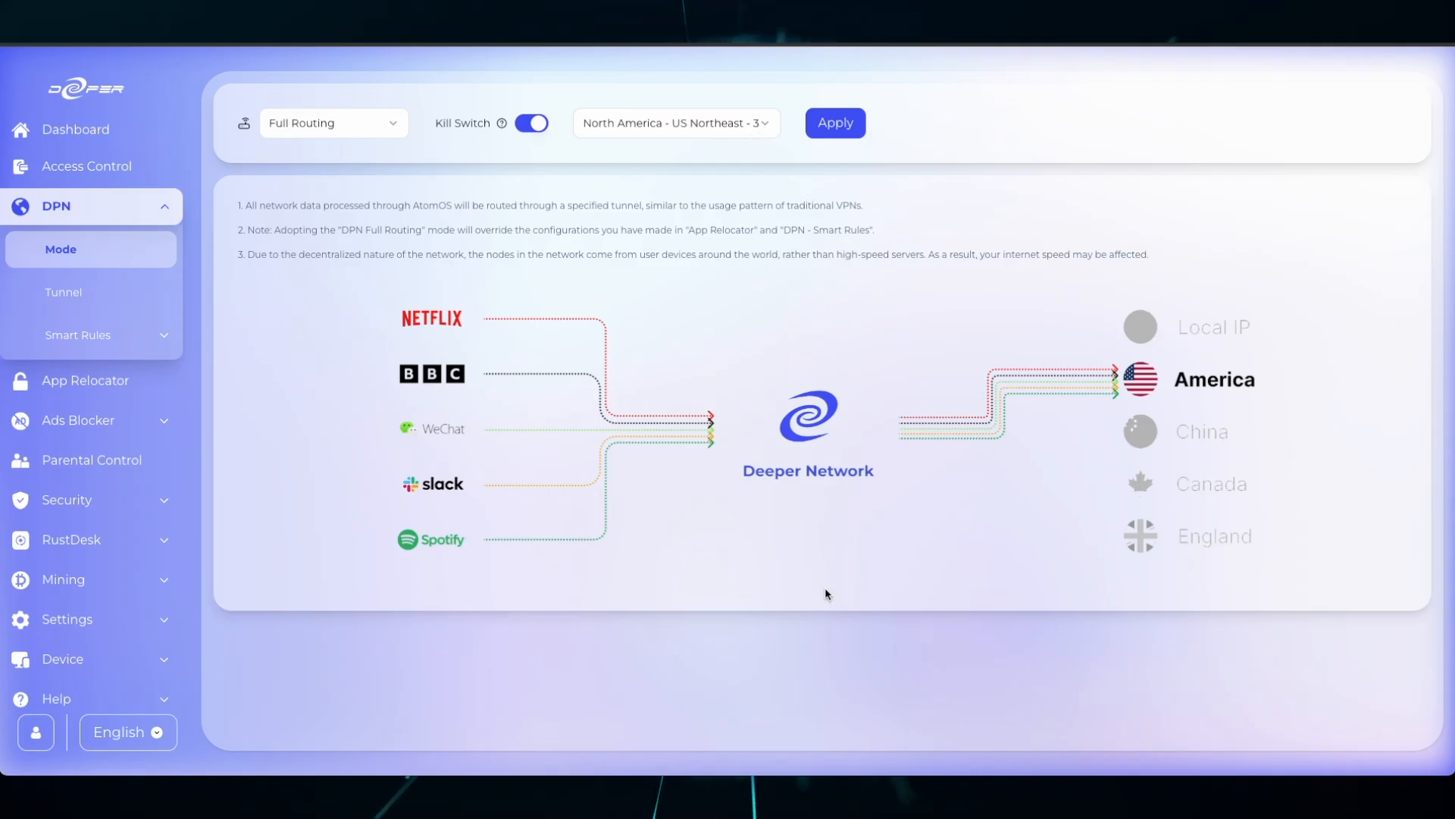
{"action": "mouse_move", "coordinate": [143, 304]}
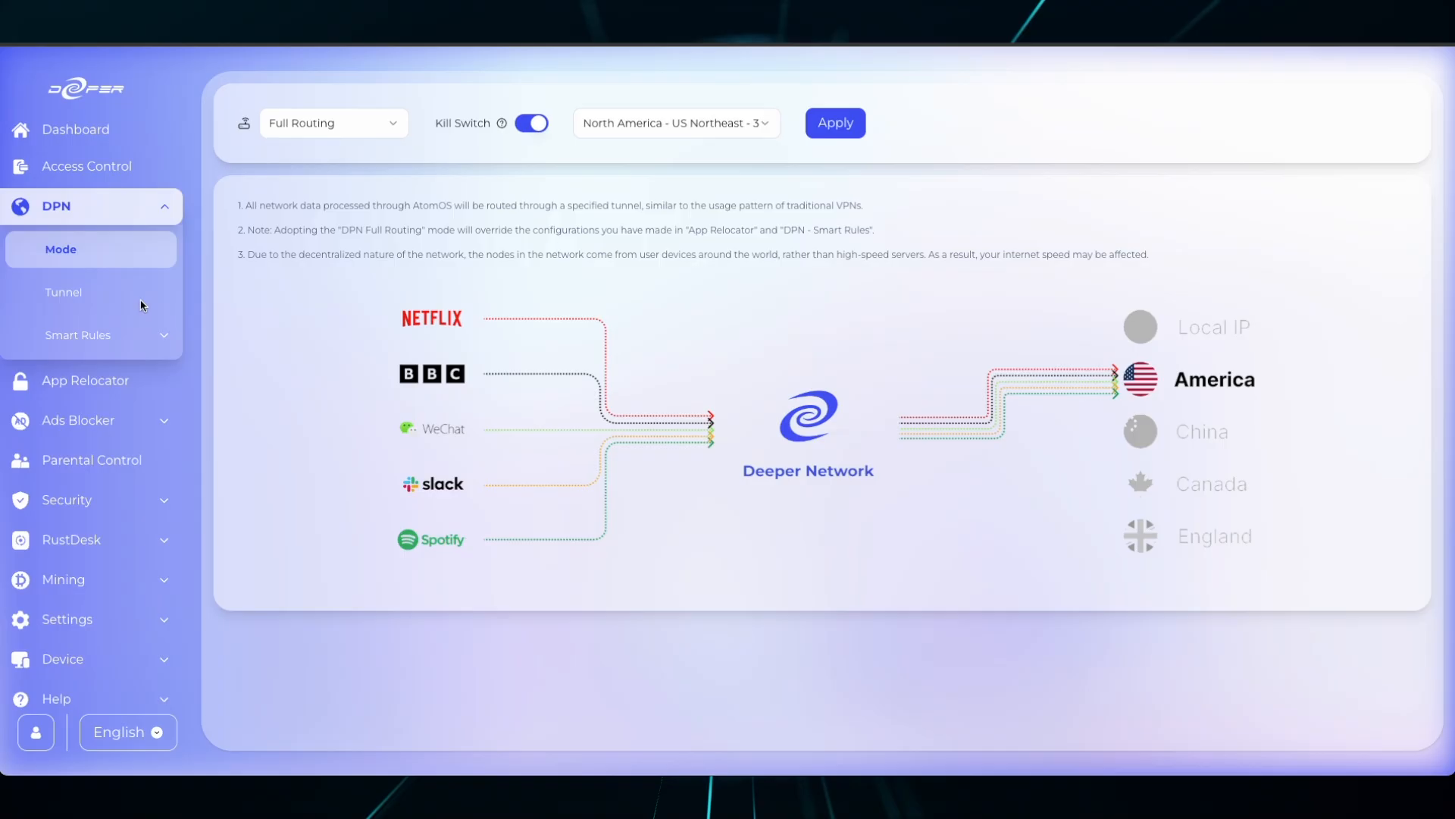
{"action": "mouse_move", "coordinate": [74, 167]}
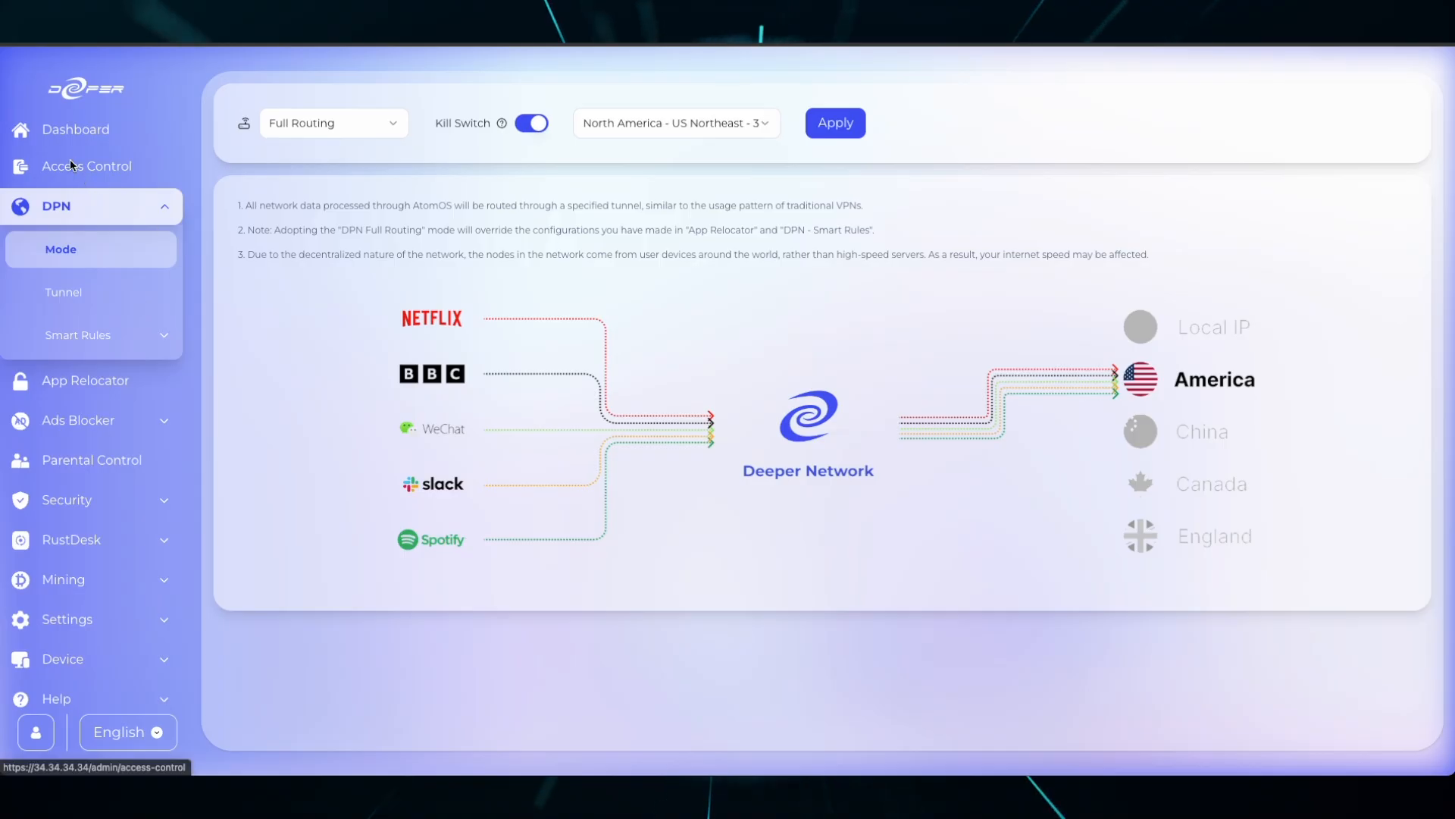
{"action": "left_click", "coordinate": [85, 167]}
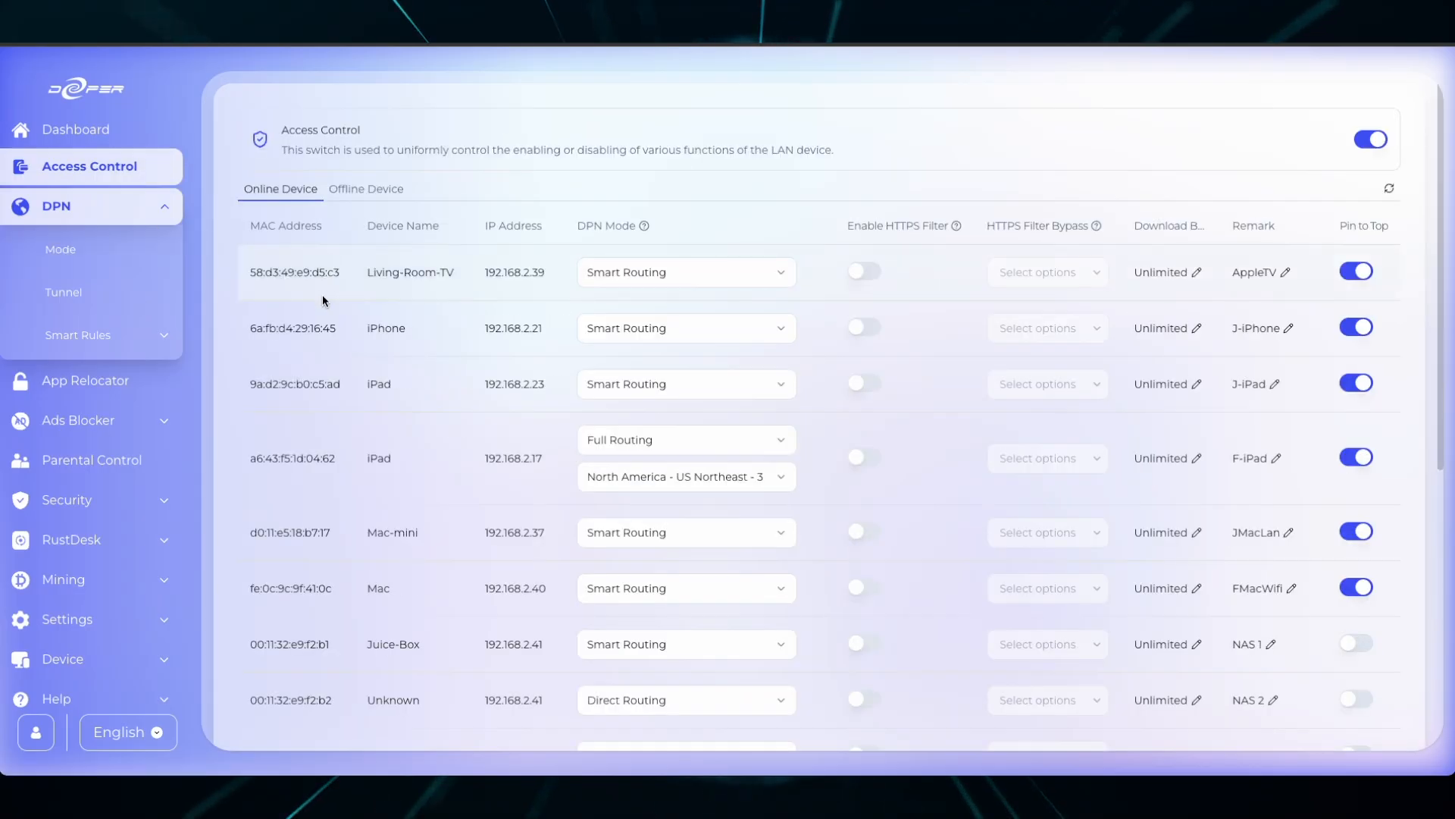
{"action": "mouse_move", "coordinate": [1303, 165]}
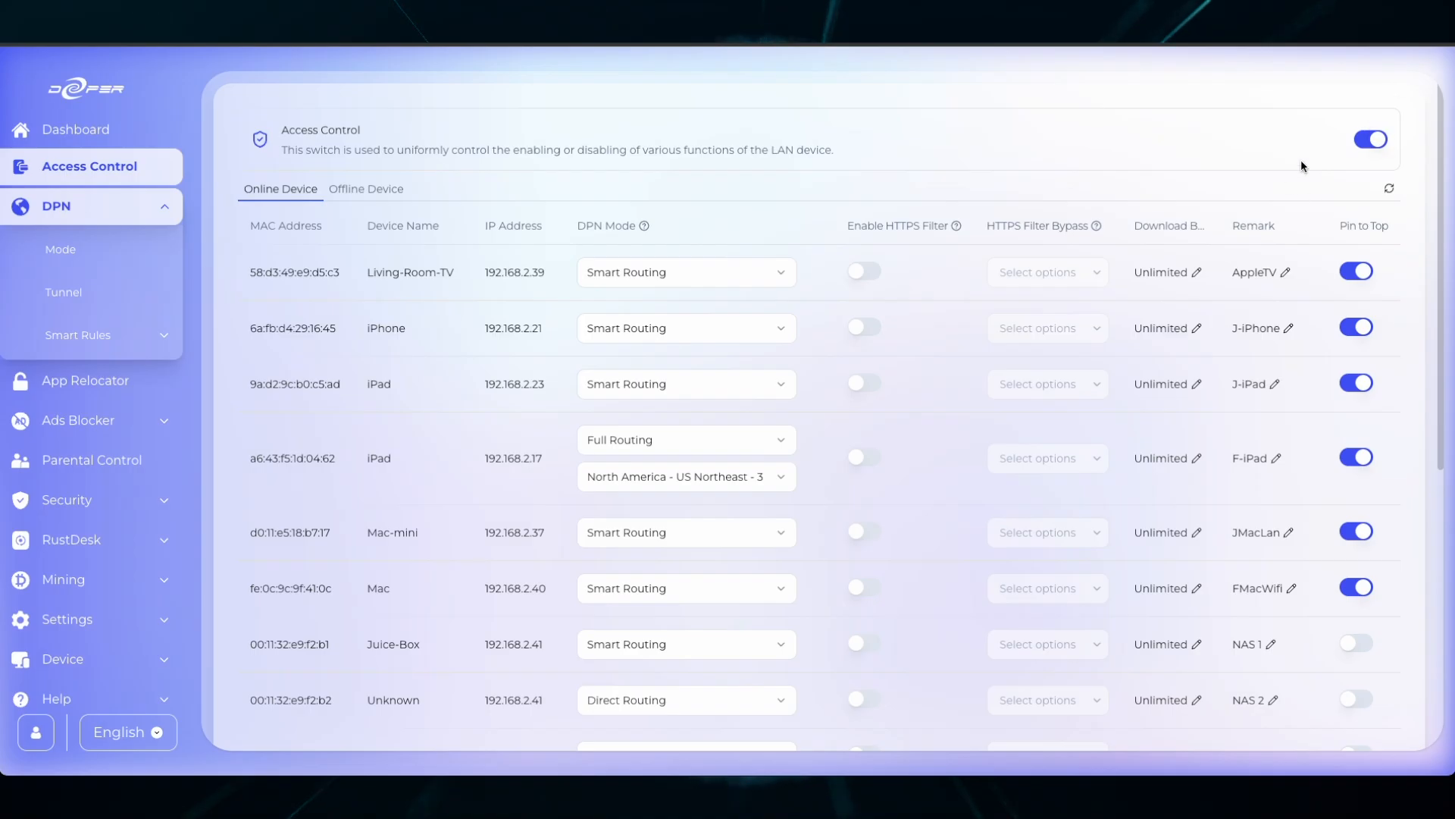
{"action": "mouse_move", "coordinate": [43, 244]}
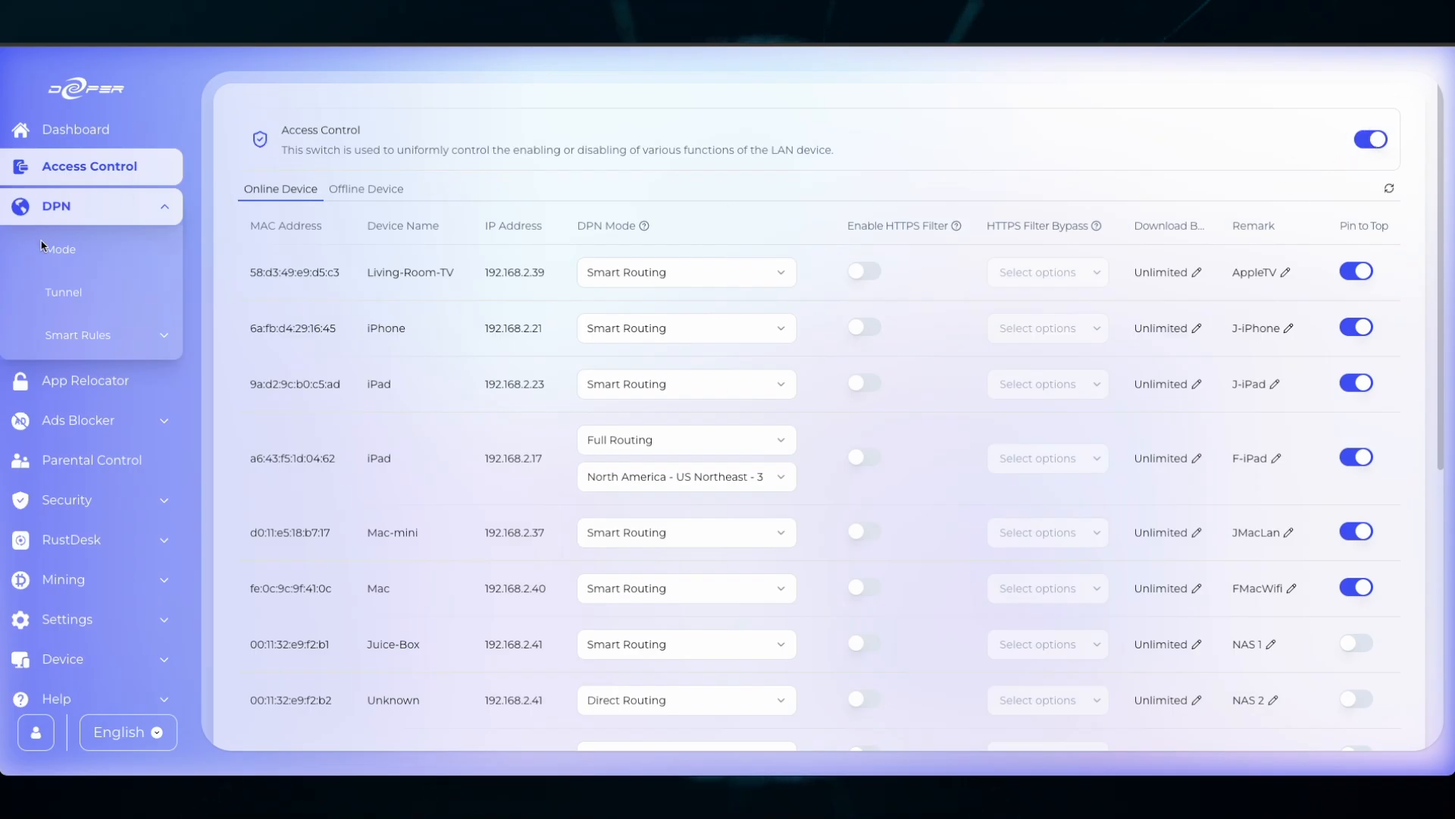
{"action": "mouse_move", "coordinate": [1384, 169]}
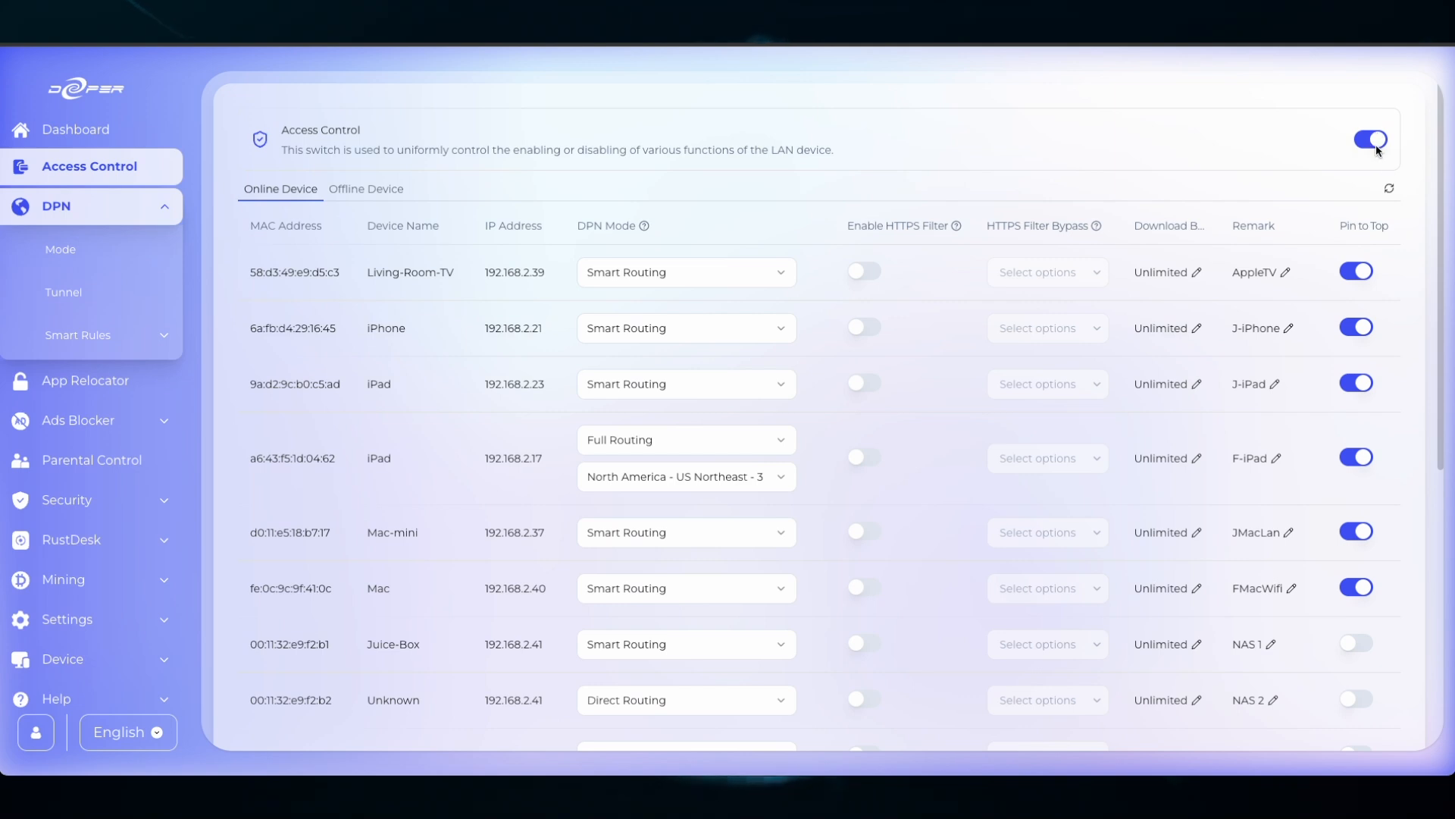
{"action": "left_click", "coordinate": [61, 248]}
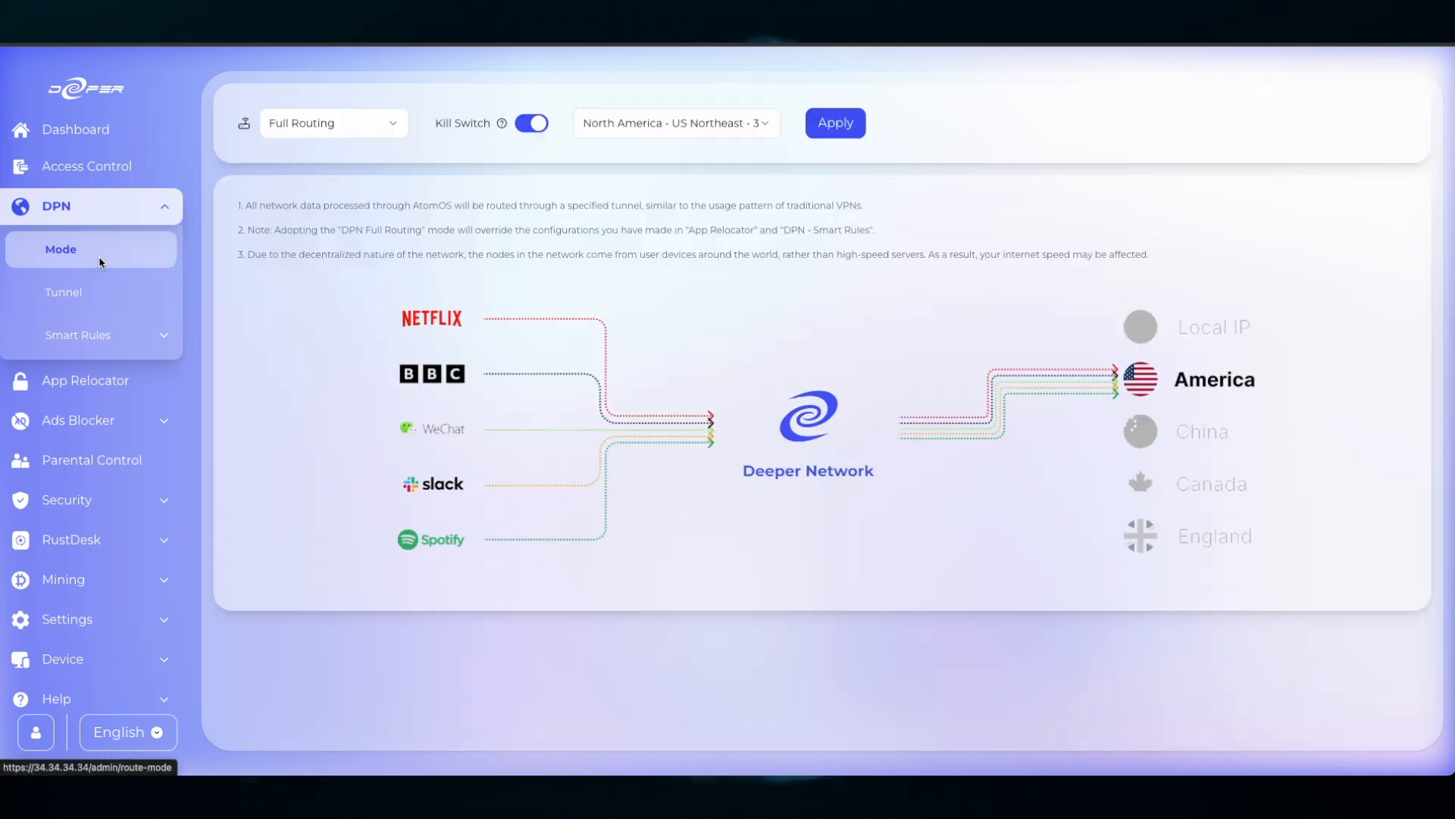